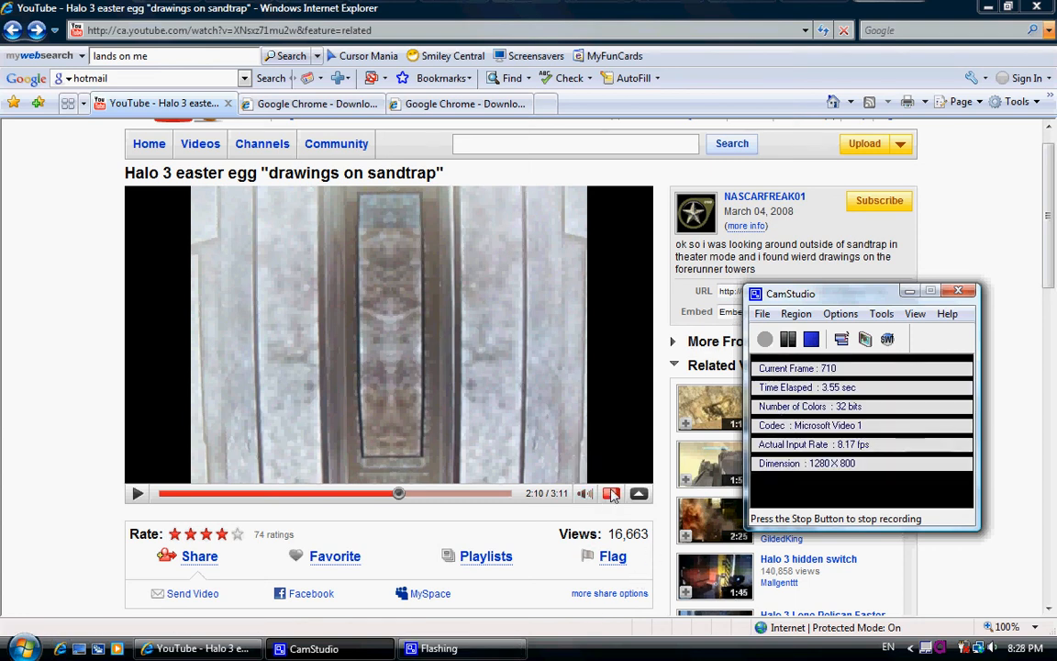
{"action": "left_click", "coordinate": [639, 493]}
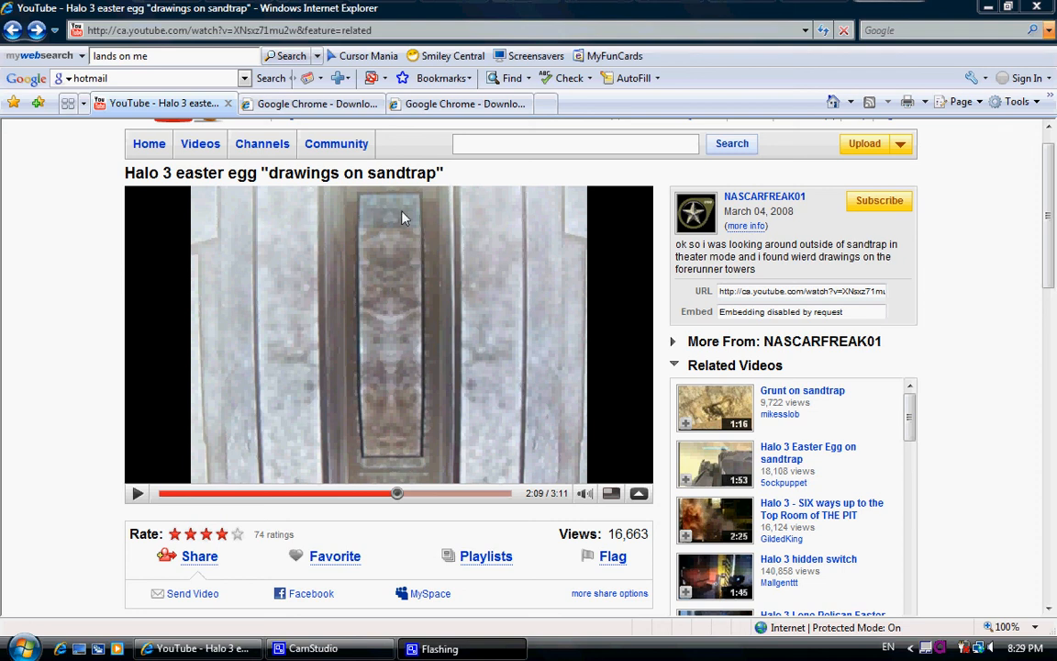
{"action": "mouse_move", "coordinate": [144, 178]}
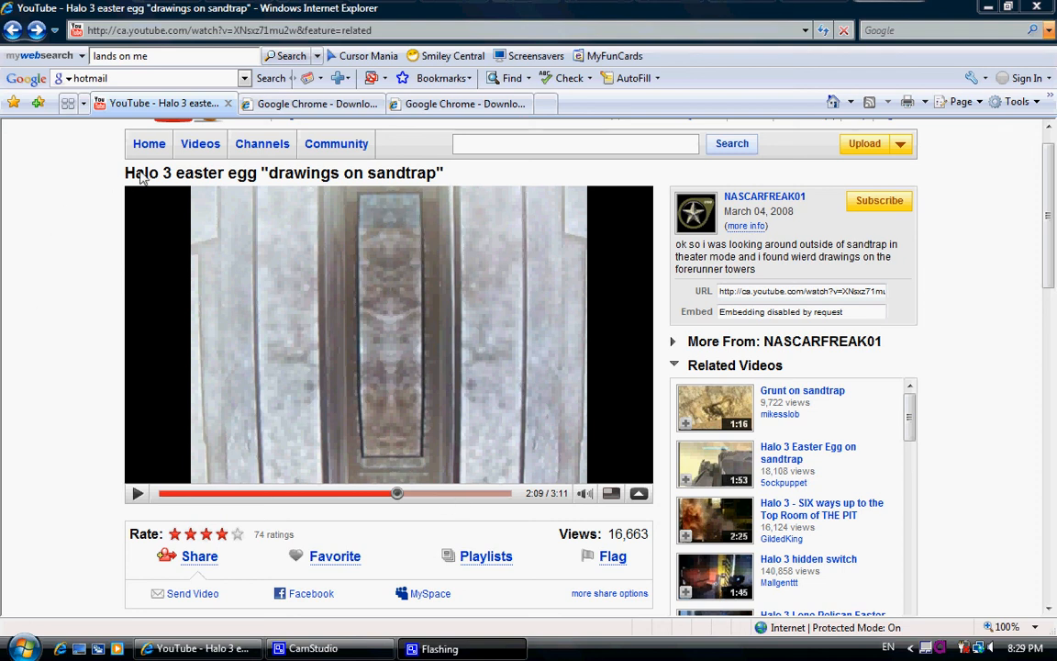
{"action": "mouse_move", "coordinate": [202, 188]}
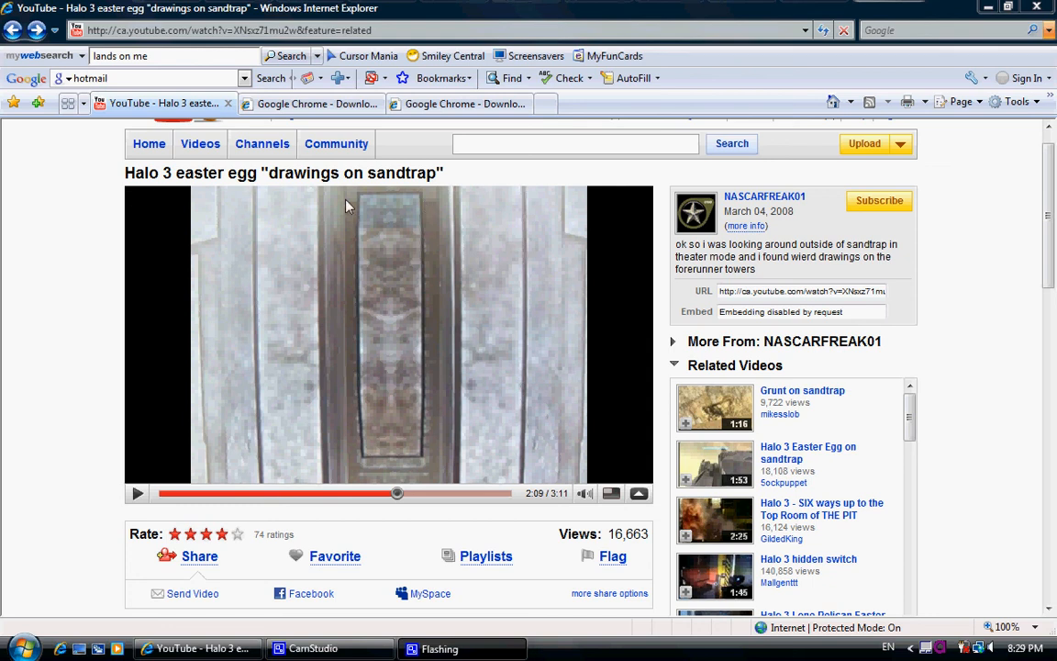
{"action": "mouse_move", "coordinate": [456, 385]}
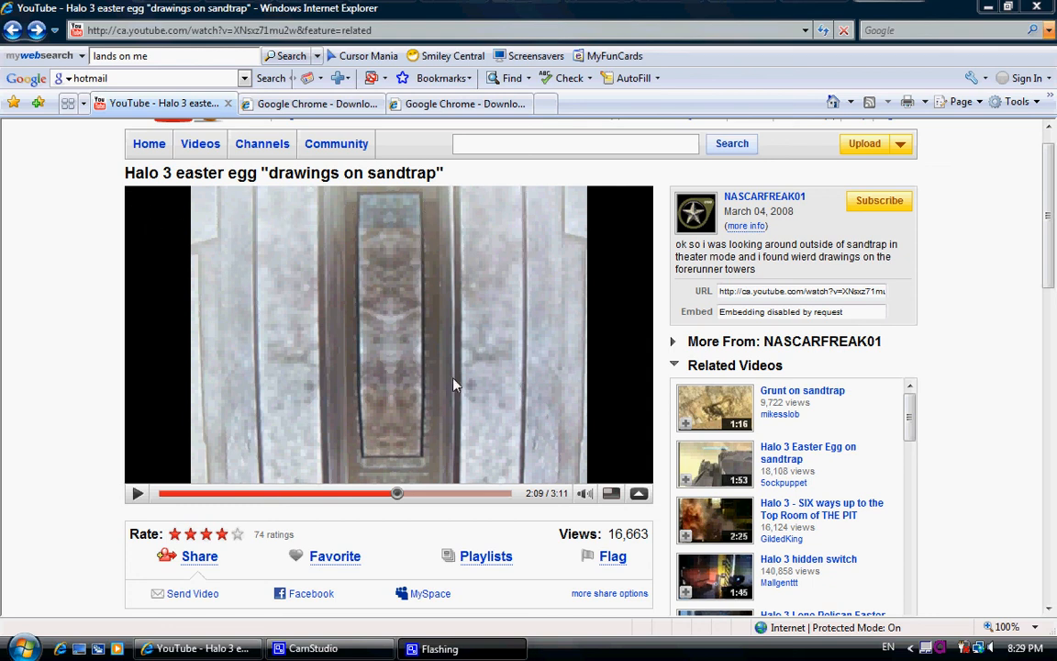
{"action": "mouse_move", "coordinate": [431, 594]}
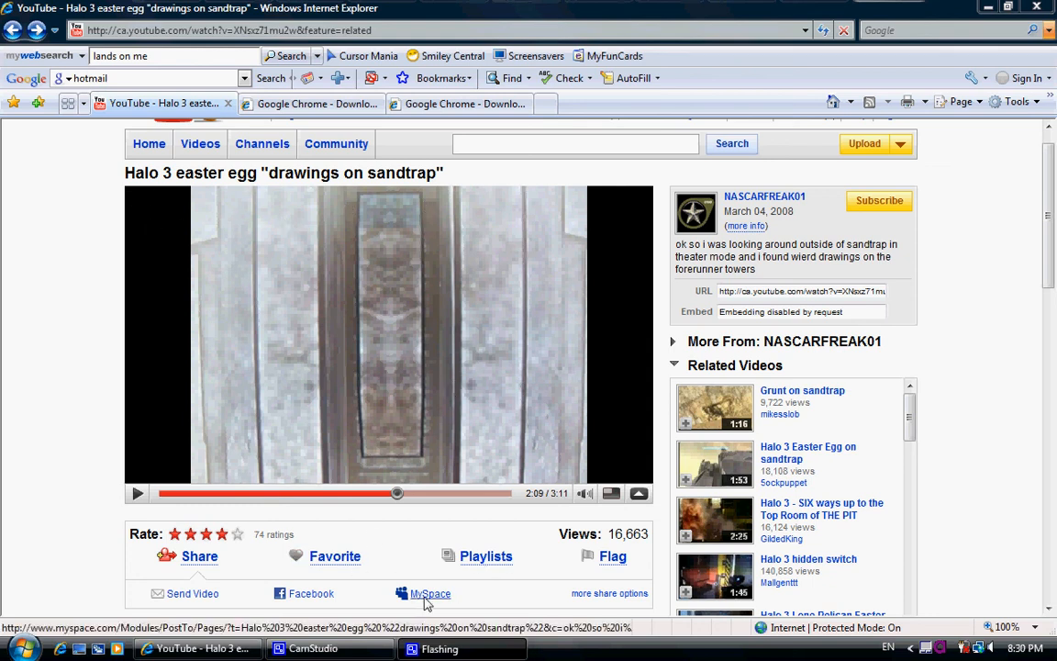